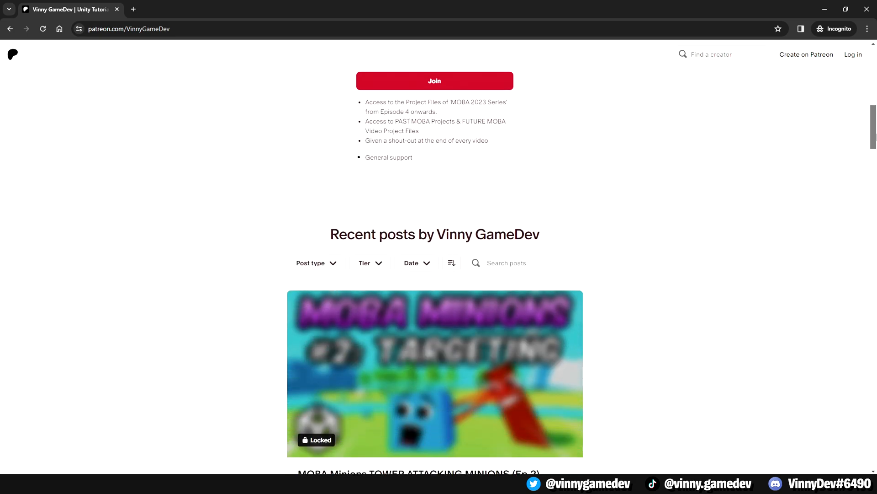
Select the Minion prefab and open its MinionCombat script in Visual Studio from the Inspector.
scroll("down", 3)
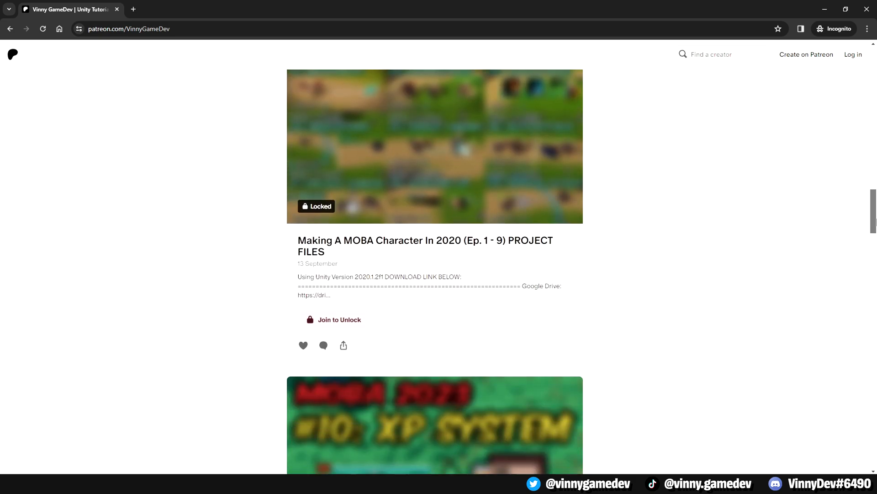
scroll("down", 3)
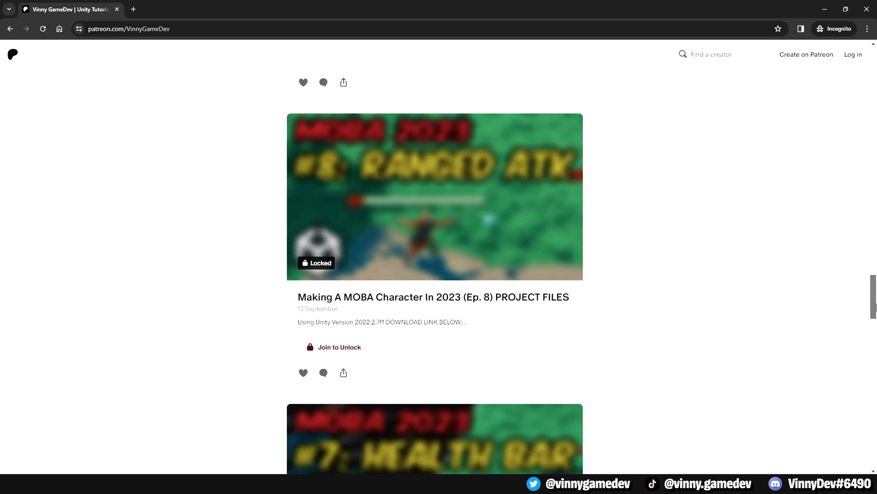
scroll("down", 3)
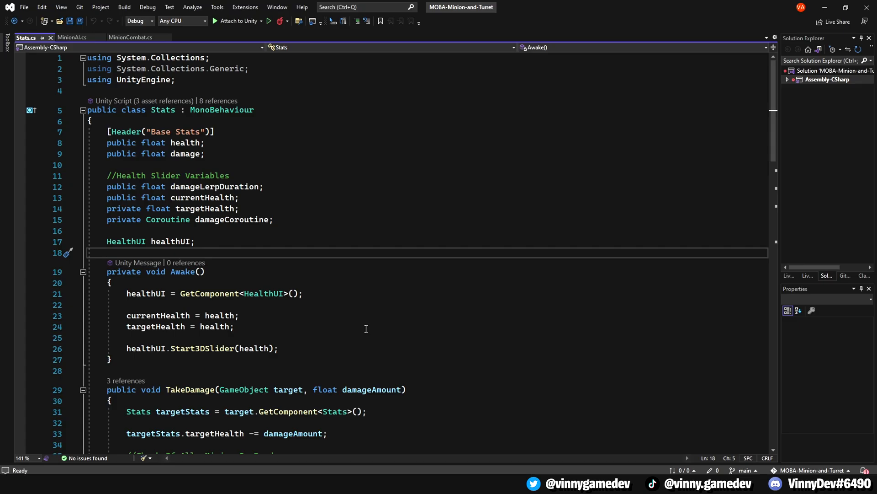
left_click(239, 198)
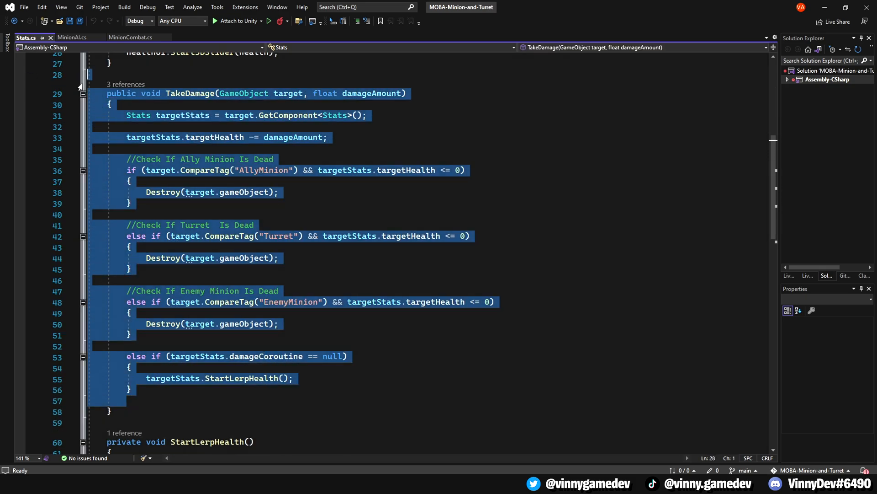
left_click(132, 367)
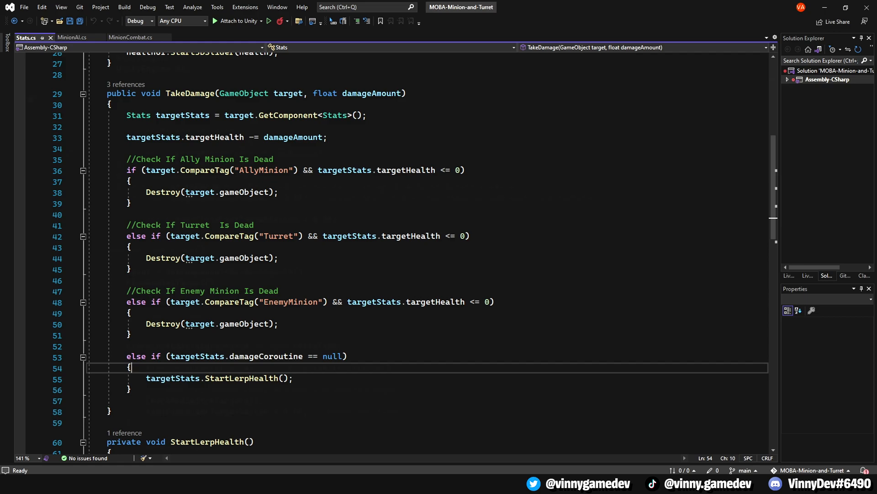
left_click(71, 36)
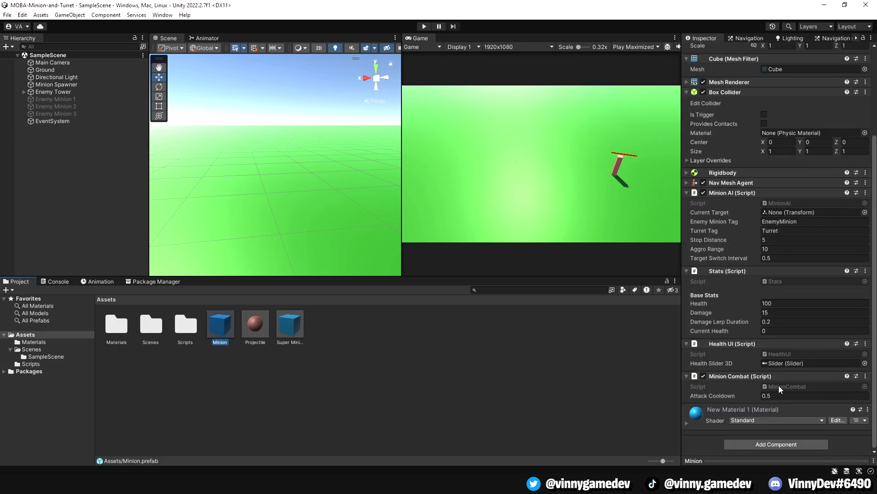
left_click(31, 364)
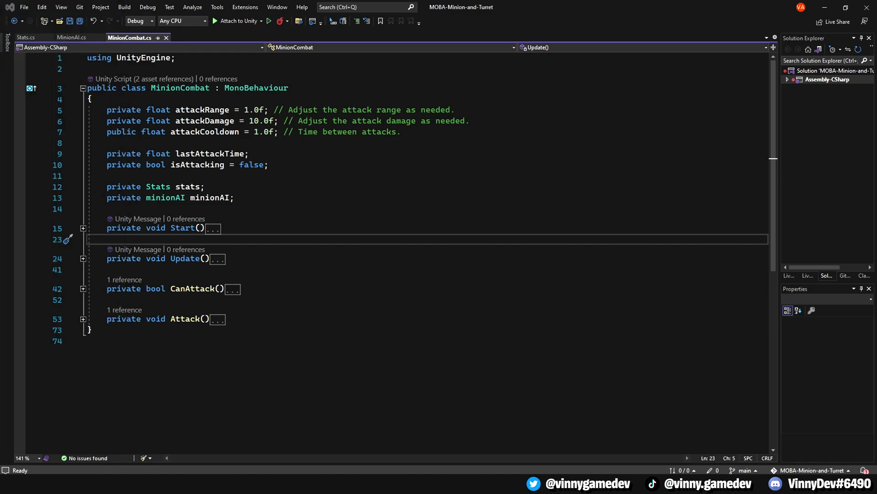
mouse_move(188, 231)
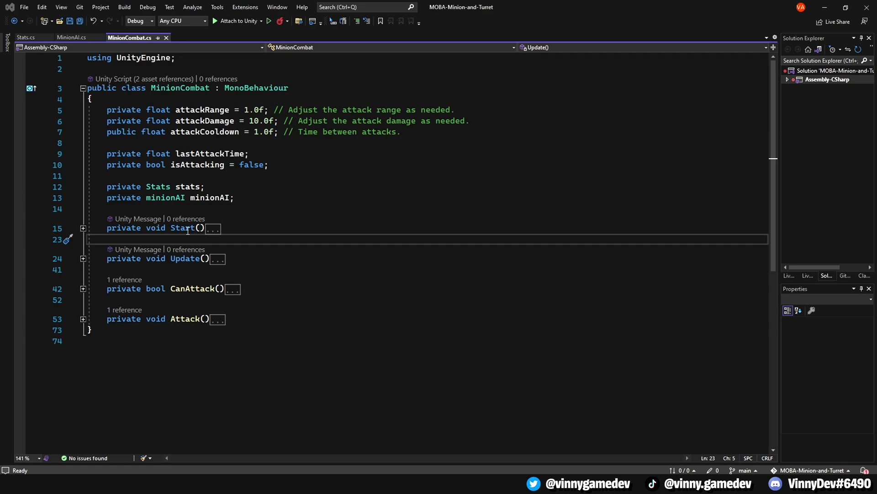
Expand Start() and Update() to review the attack range, damage and cooldown logic.
left_click(82, 227)
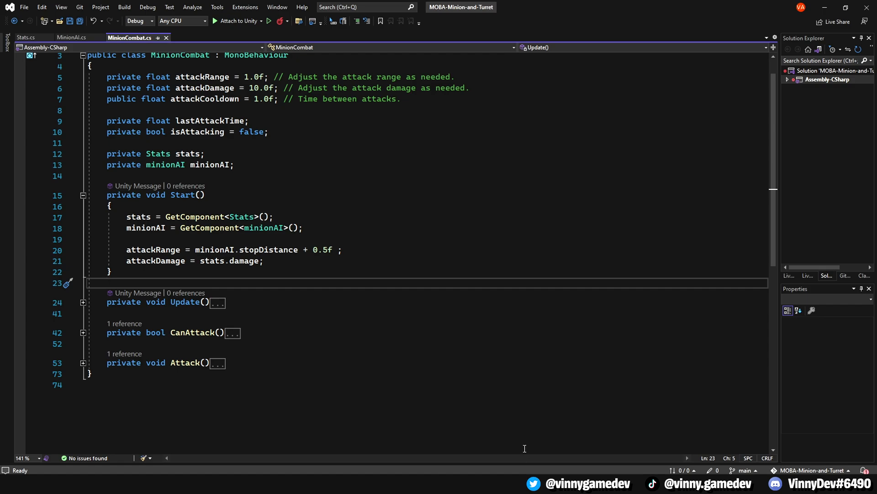
mouse_move(525, 448)
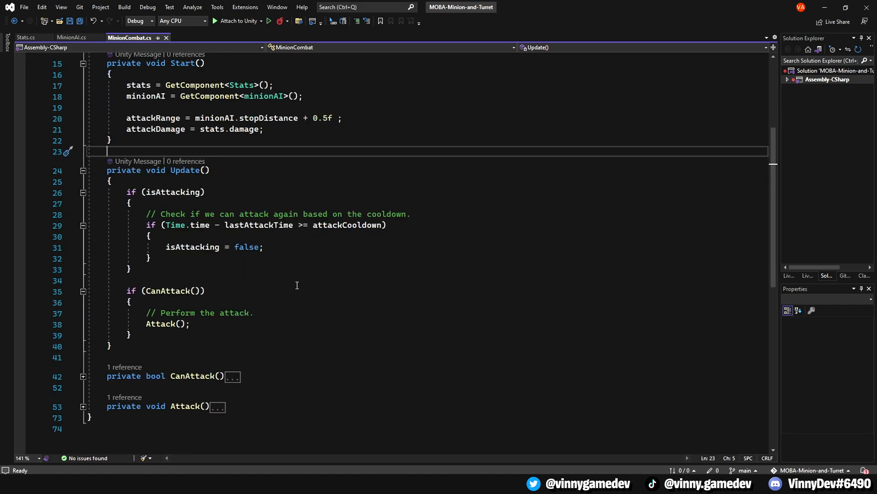
scroll("down", 3)
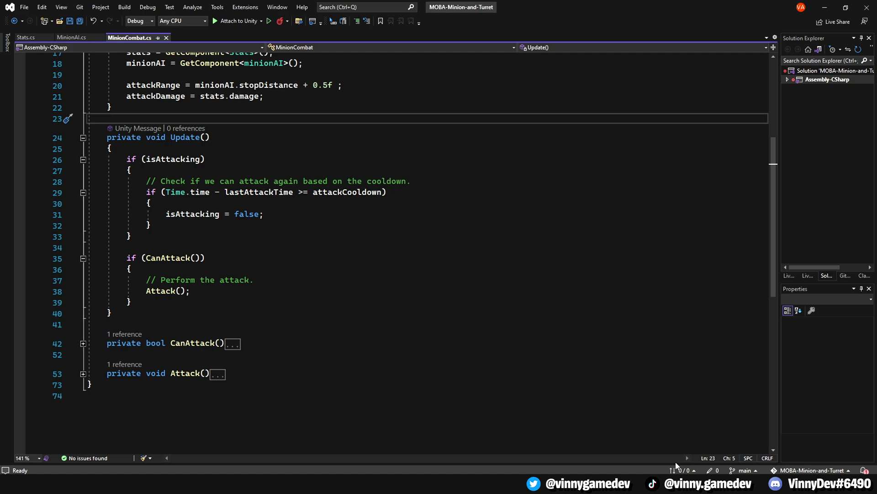
scroll("down", 3)
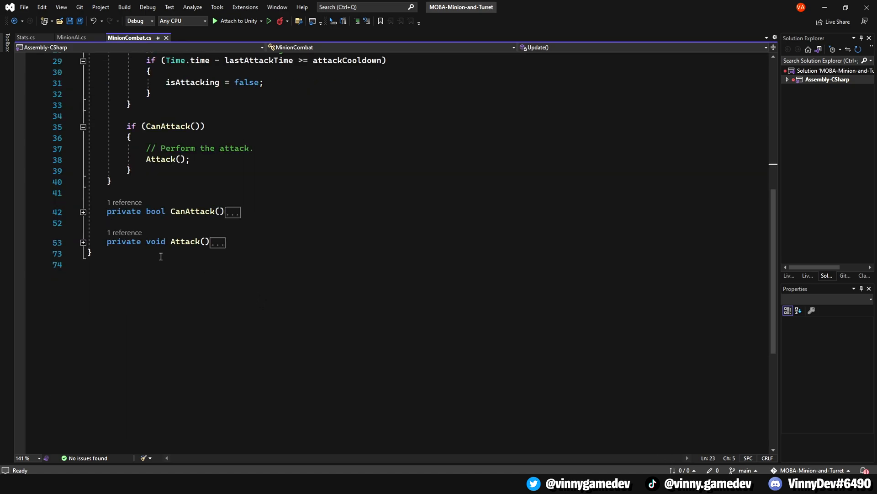
Expand CanAttack() to show its target-presence and range check.
left_click(84, 211)
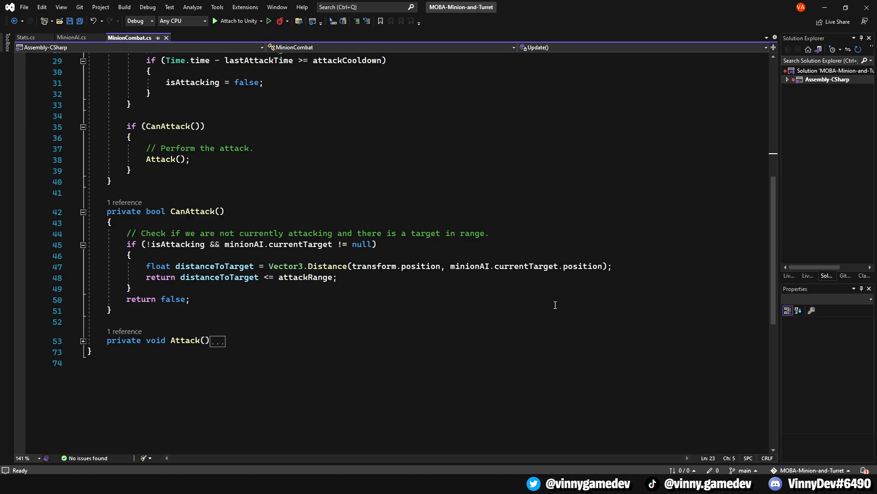
mouse_move(653, 398)
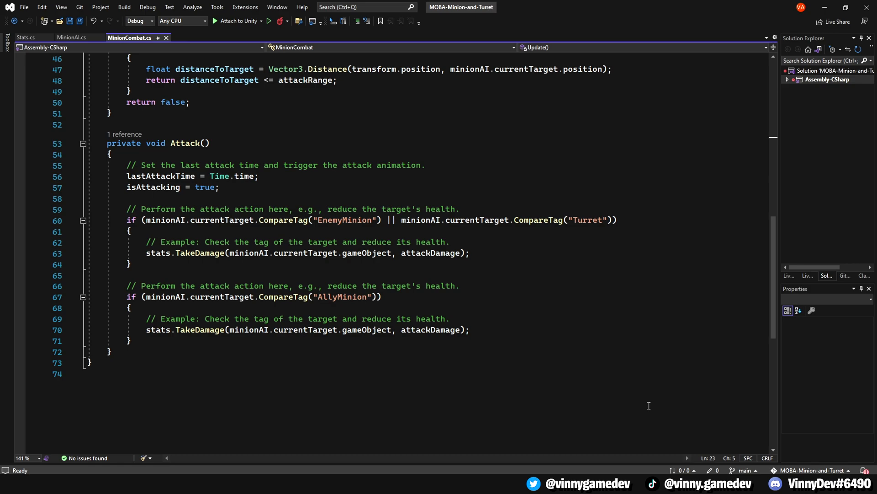
mouse_move(525, 336)
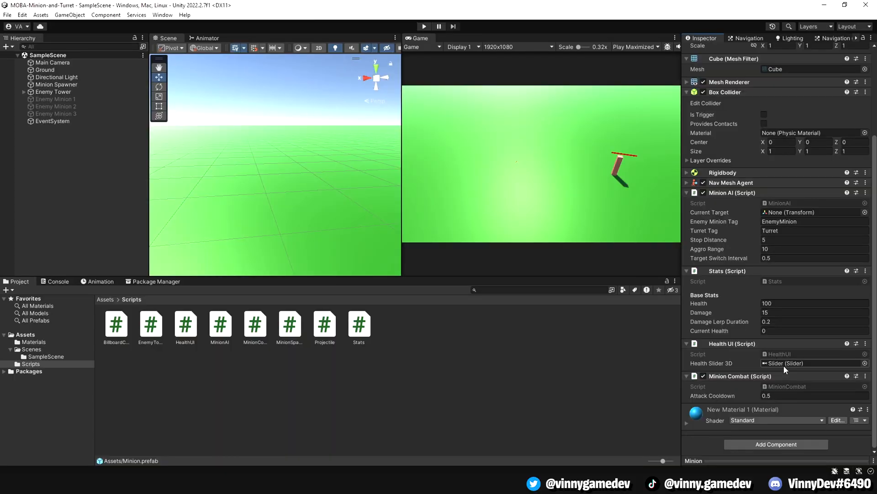
Select the Enemy Tower in the Hierarchy and enter Play mode to test minion combat.
left_click(254, 324)
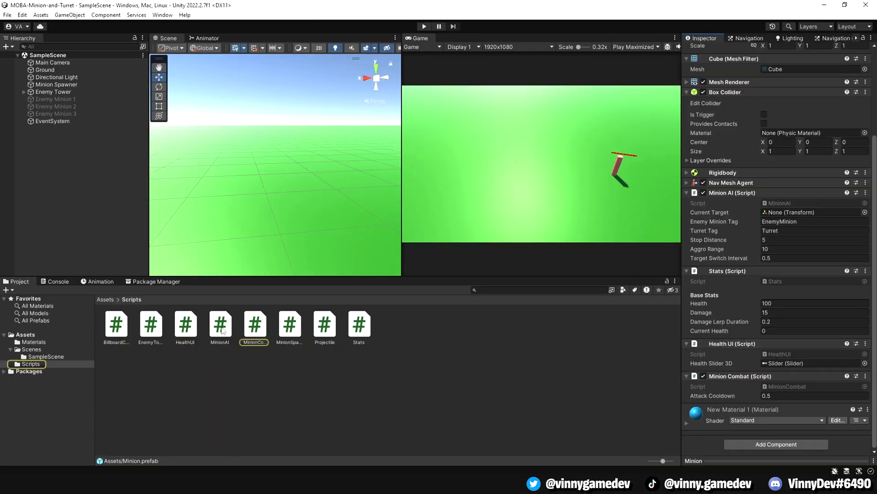
left_click(54, 91)
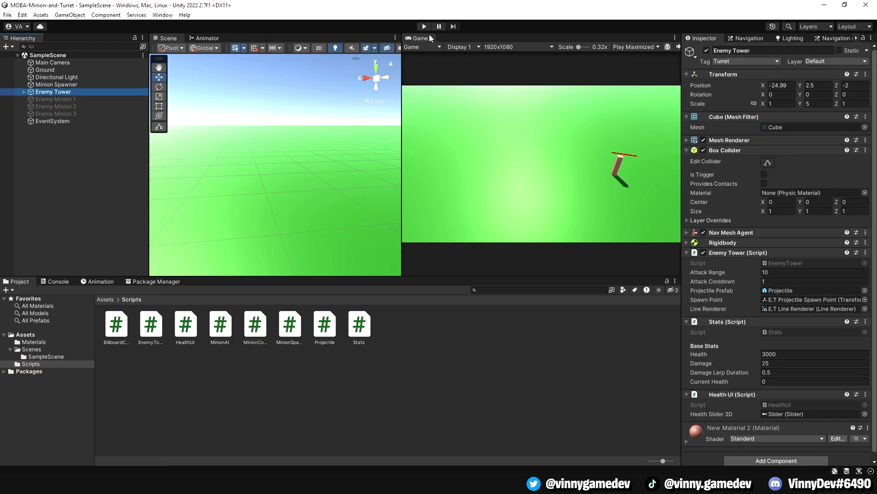
left_click(423, 26)
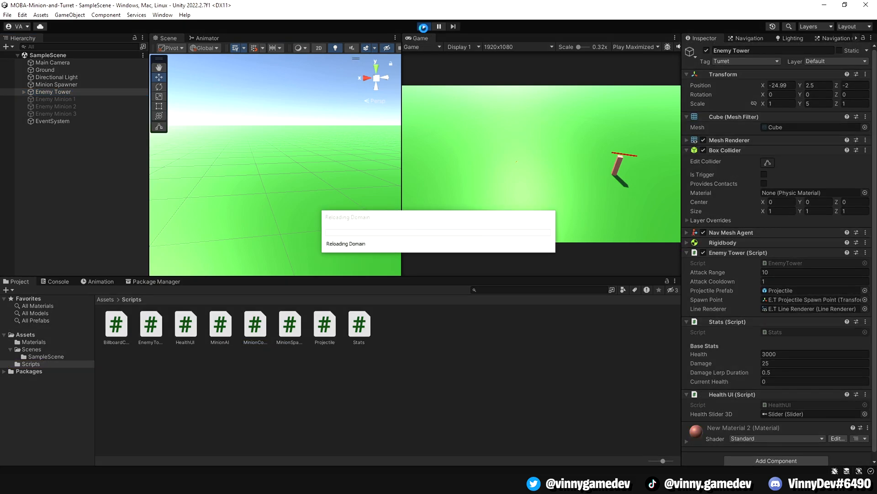